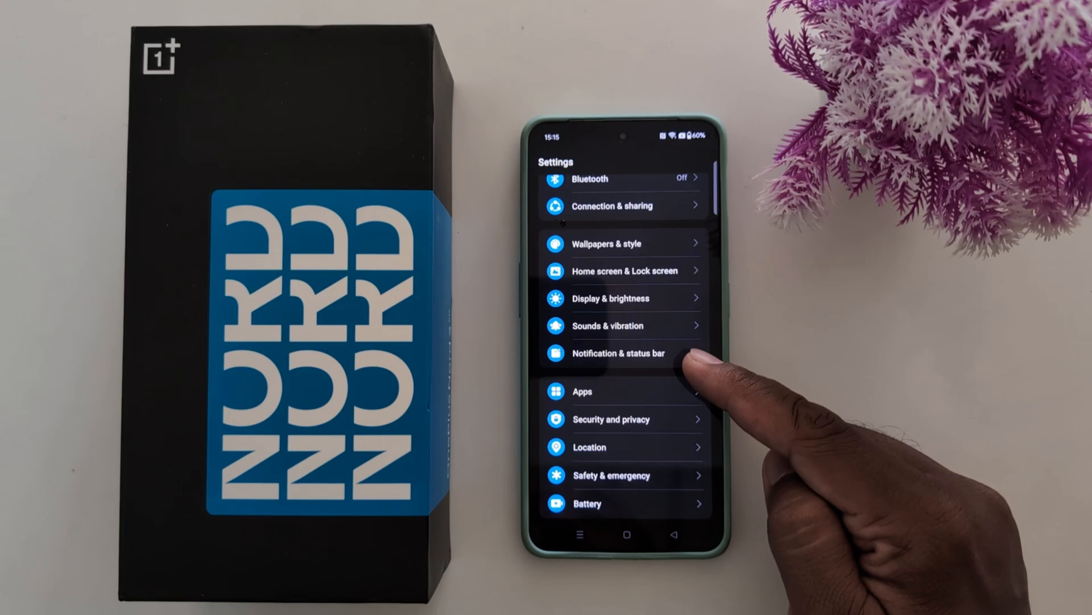
Step: Go to the Notification & status bar page of Settings
click(621, 353)
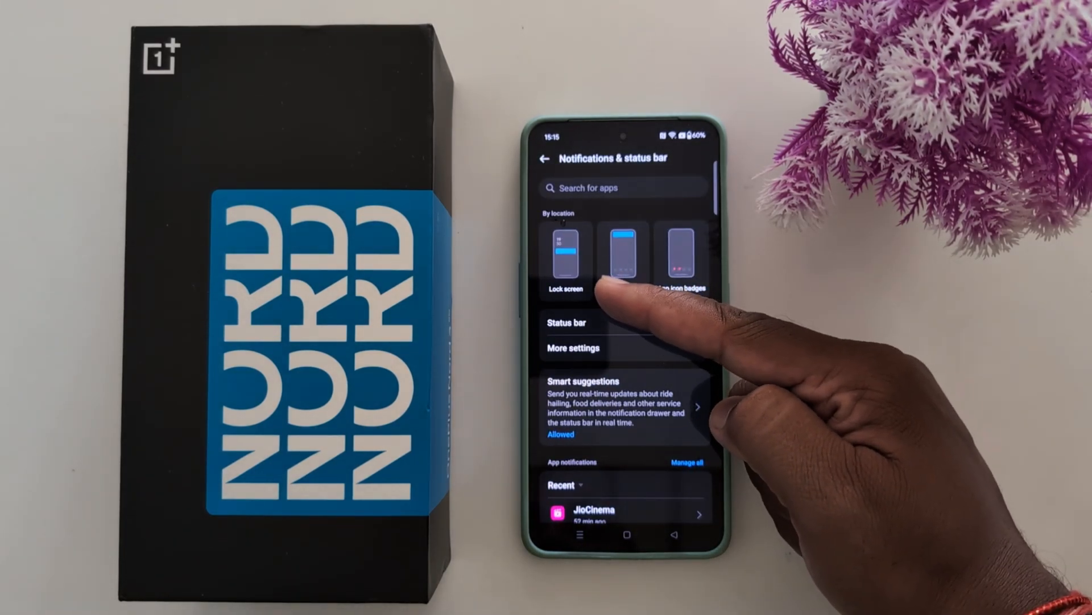
Step: Go to the Lock screen notifications page under By location
click(565, 262)
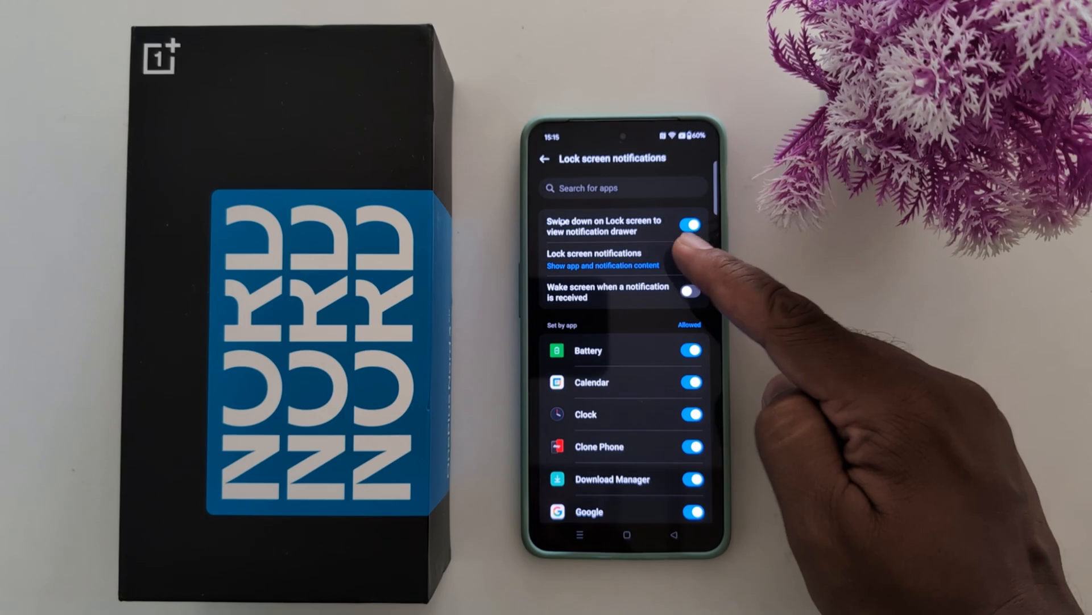
click(595, 258)
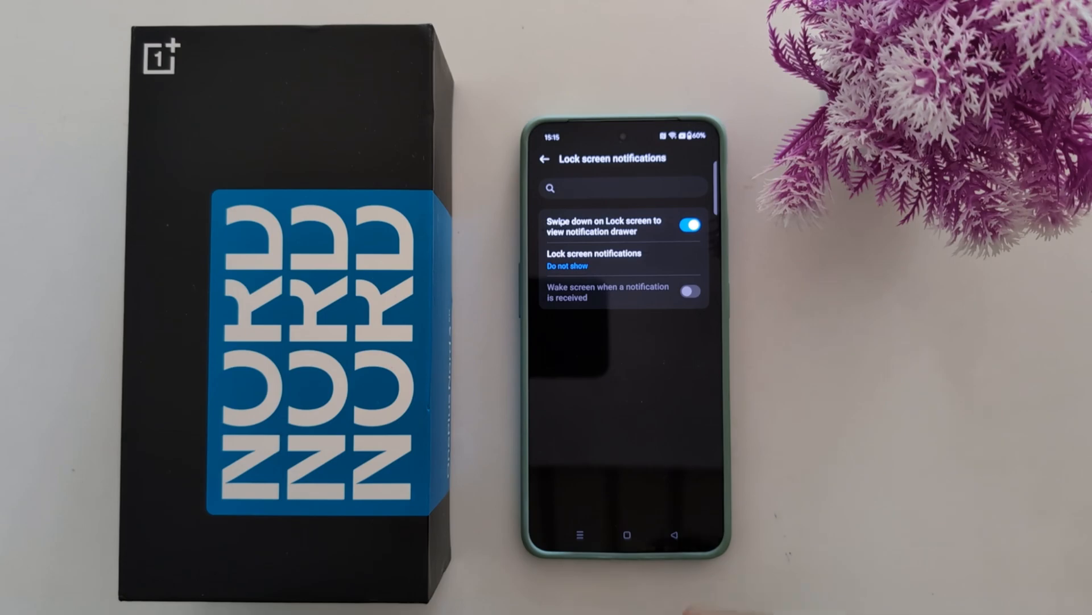
click(594, 258)
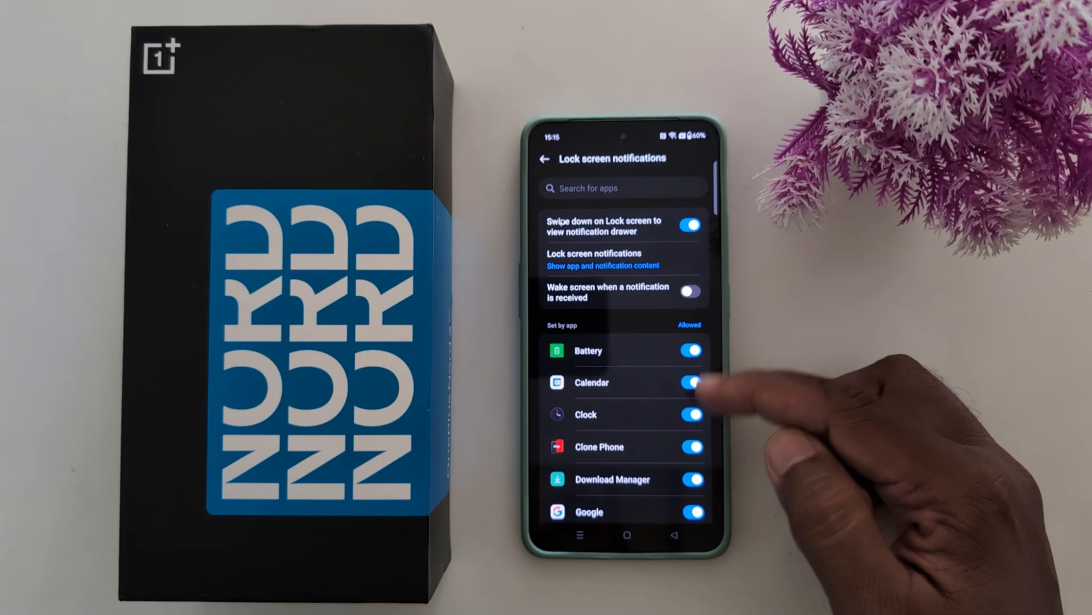
Step: Adjust lock screen content options and return to Notifications & status bar
click(691, 383)
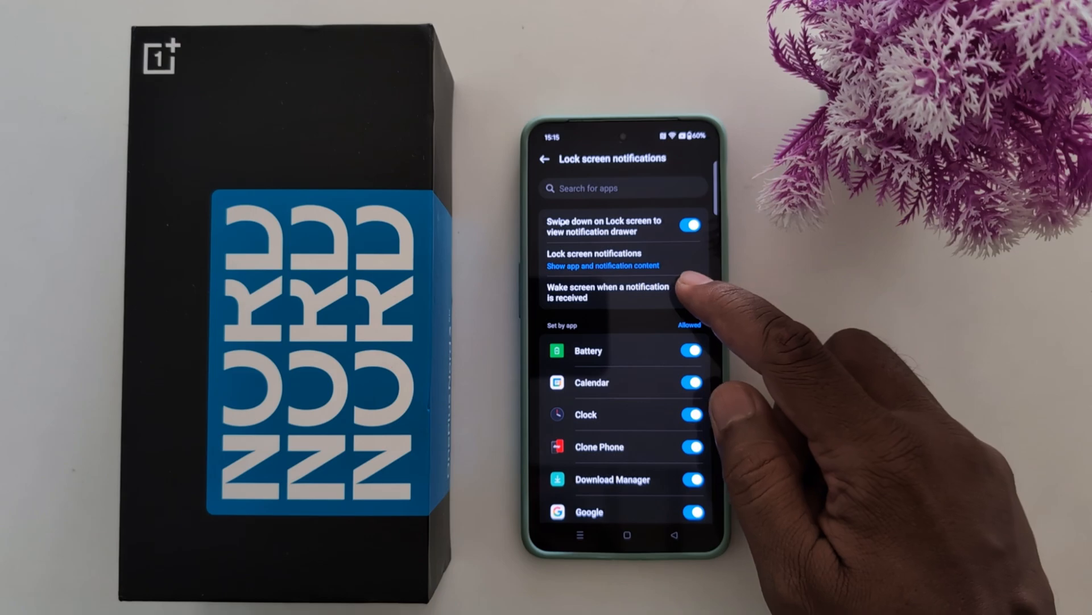
click(691, 293)
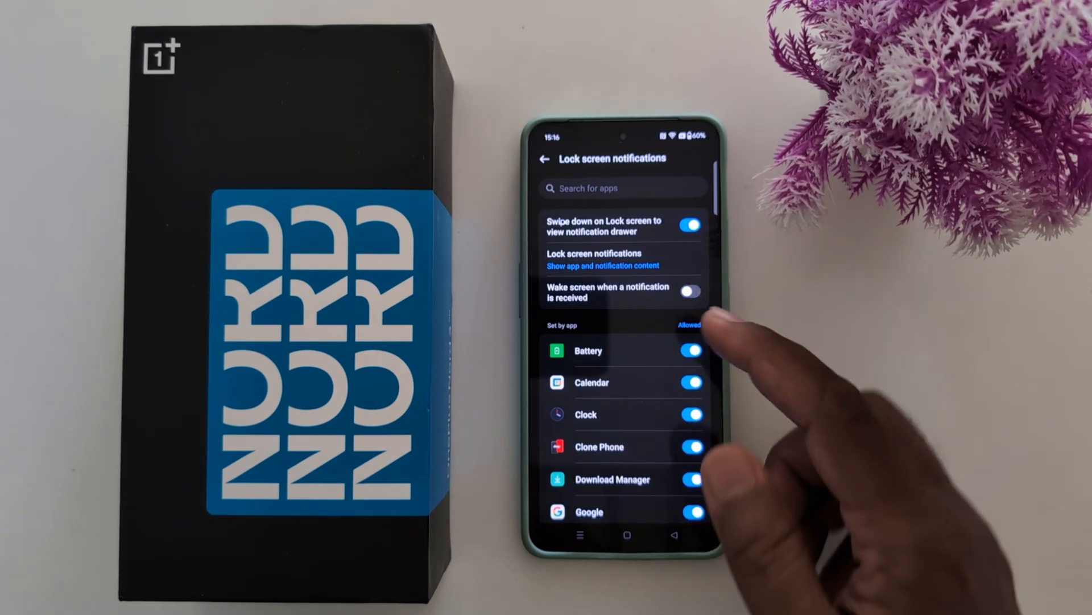
click(546, 159)
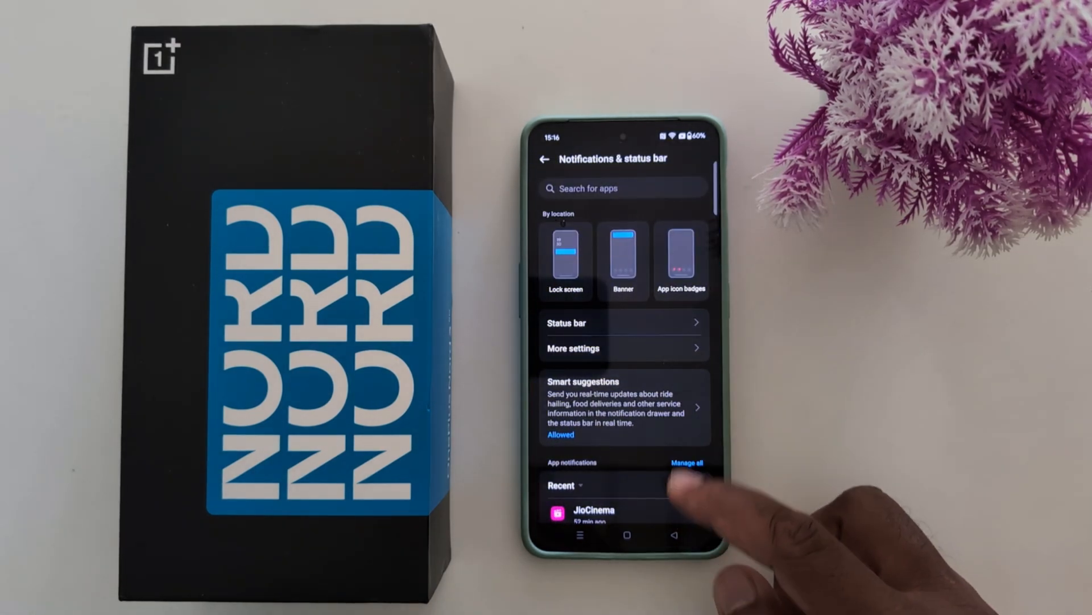